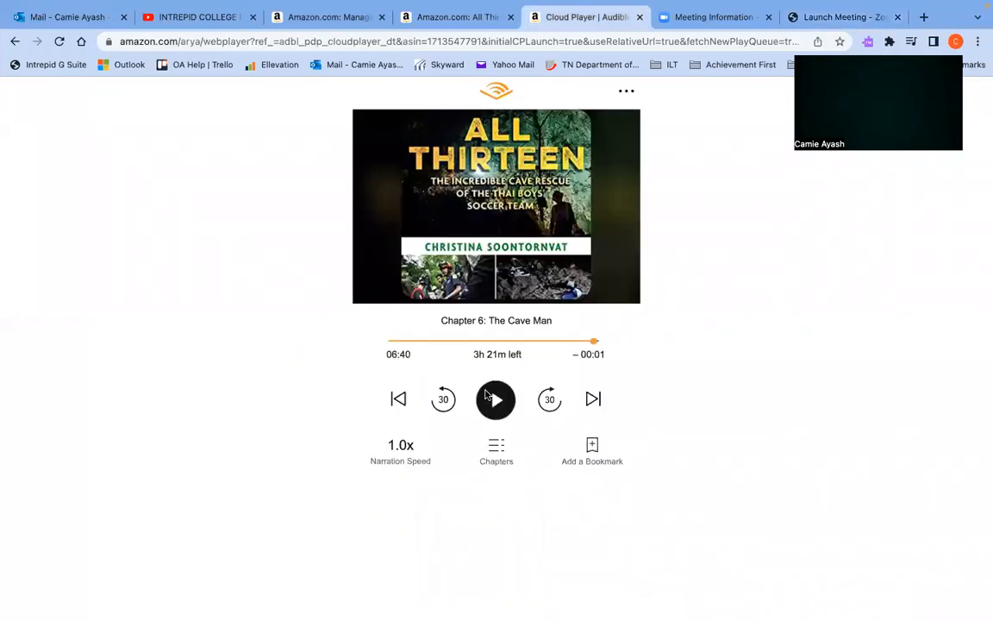
Resume All Thirteen near the end of Chapter 6: The Cave Man
left_click(496, 399)
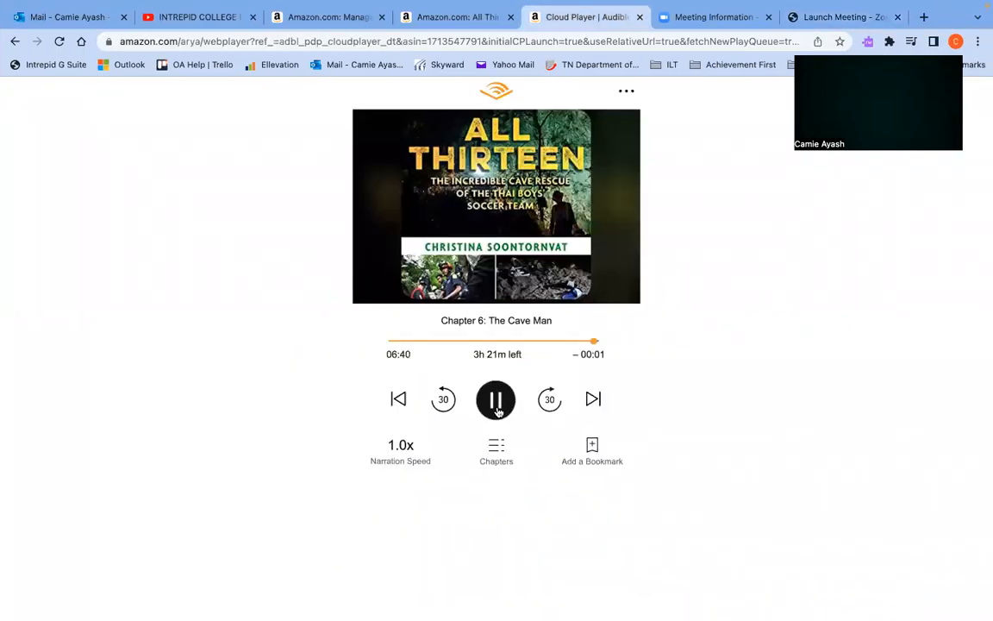
Let All Thirteen play through Chapter 7: The Dangers of Cave Diving into 'Rules to Dive By'
left_click(593, 400)
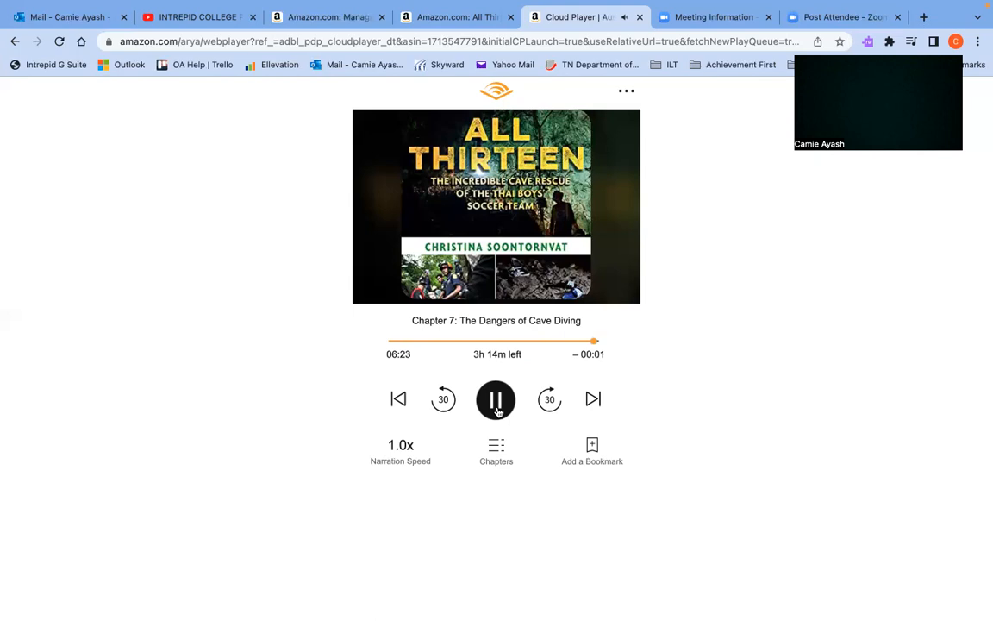
left_click(593, 399)
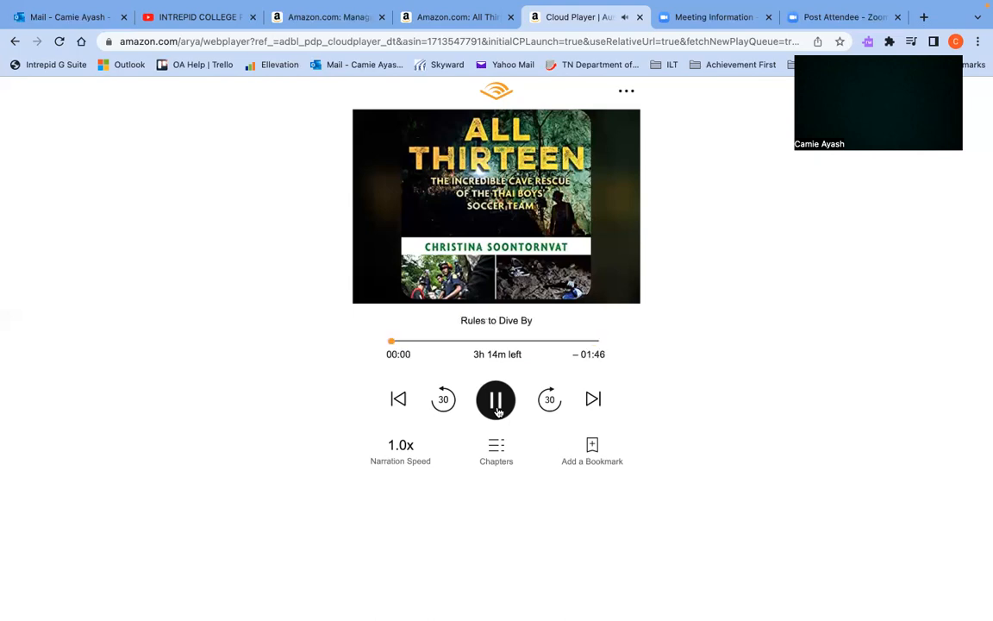